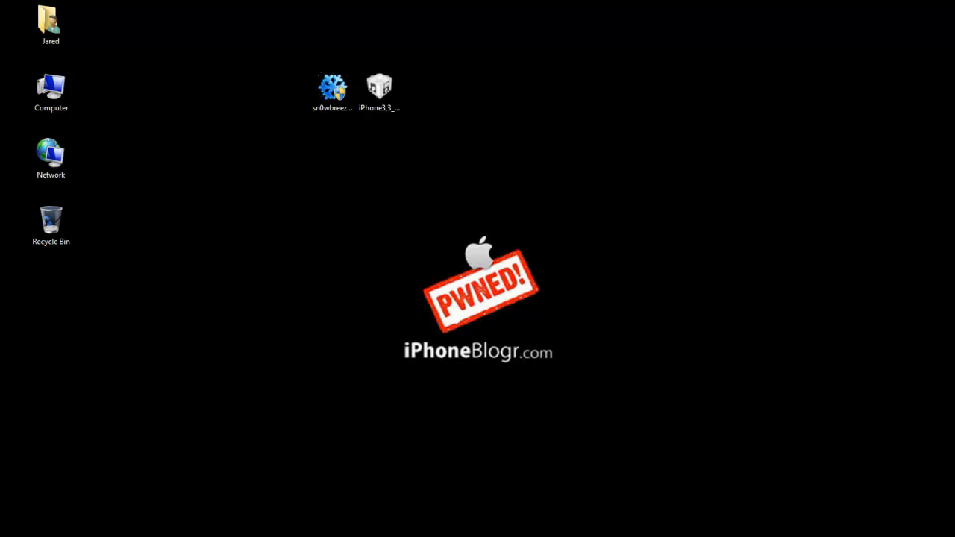
mouse_move(332, 89)
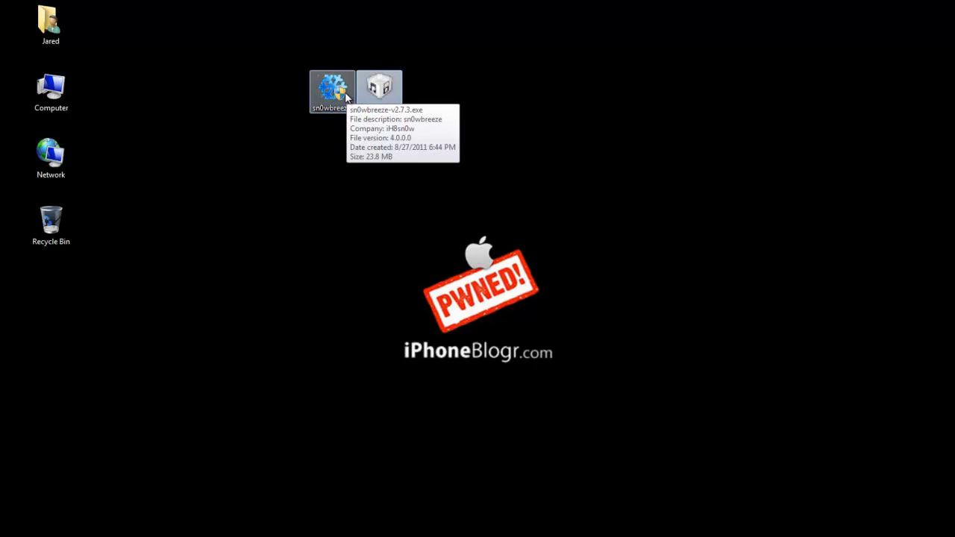
Launch sn0wbreeze and accept its non-commercial-use warning
double_click(331, 86)
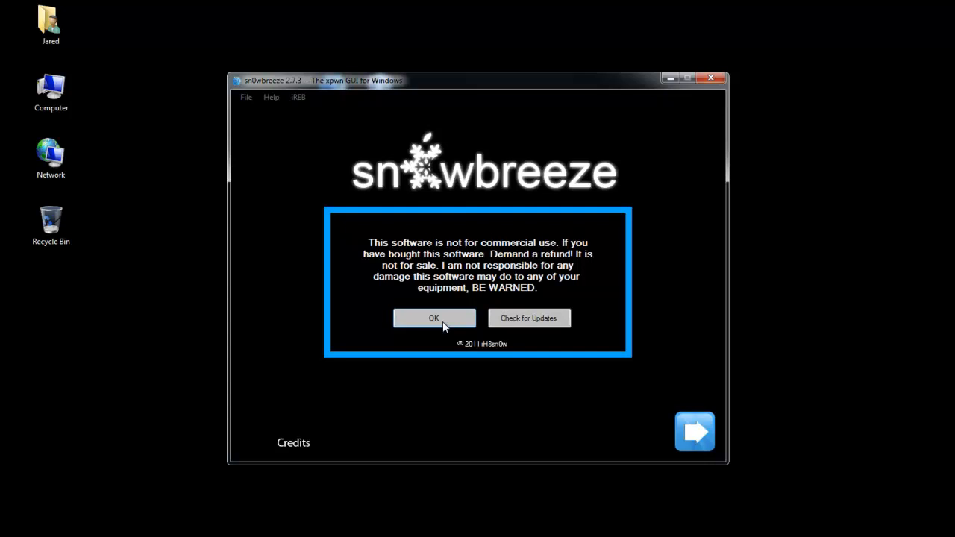
left_click(433, 317)
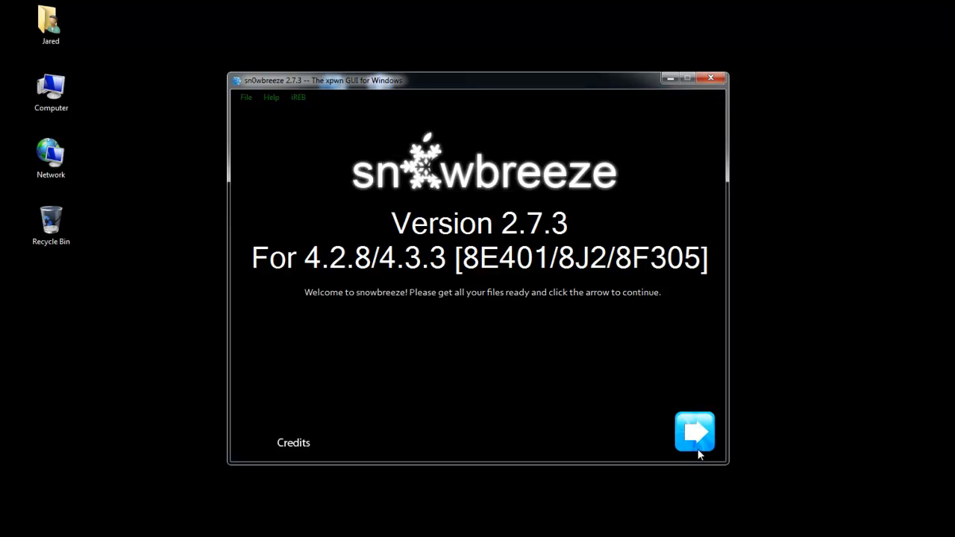
Load iPhone3,3_4.2.8_8E401_Restore.ipsw from the Desktop into sn0wbreeze
left_click(694, 432)
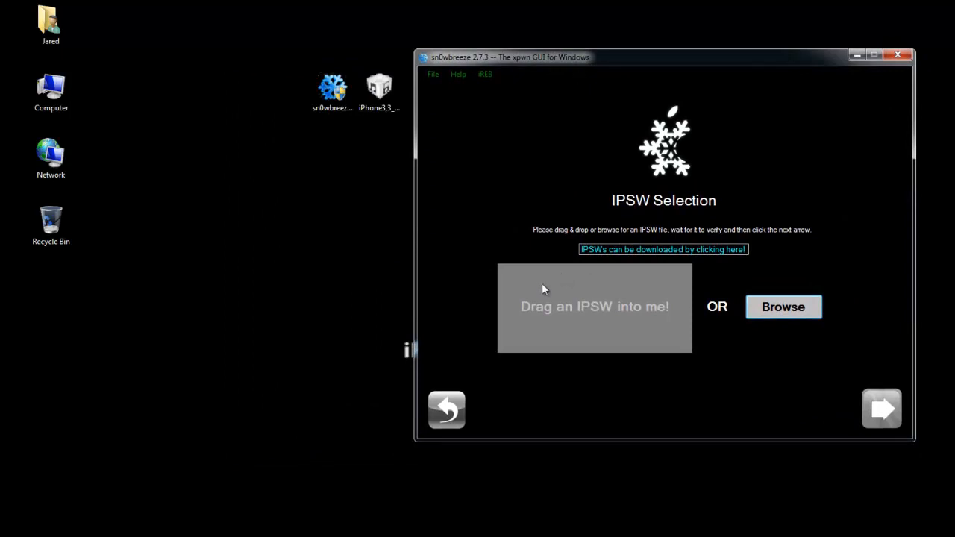
mouse_move(782, 307)
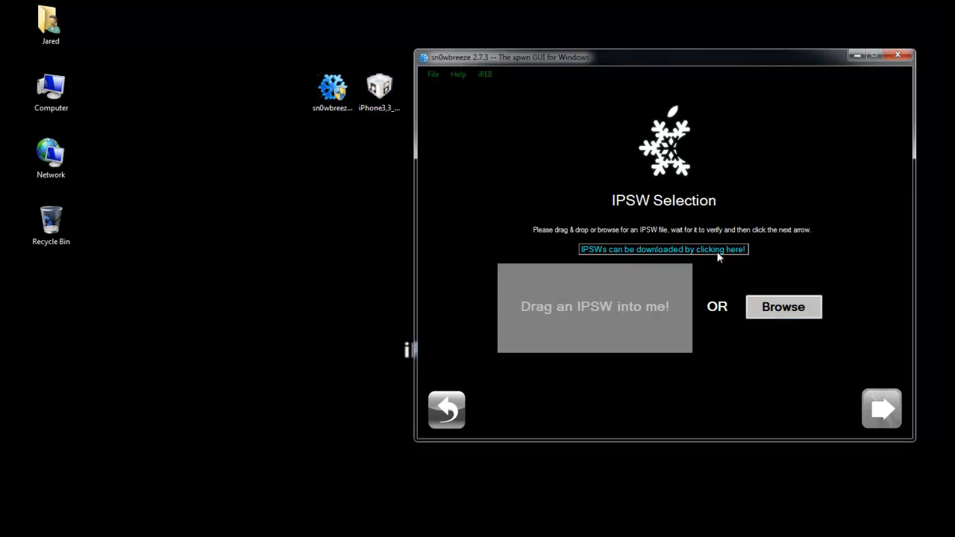
mouse_move(751, 291)
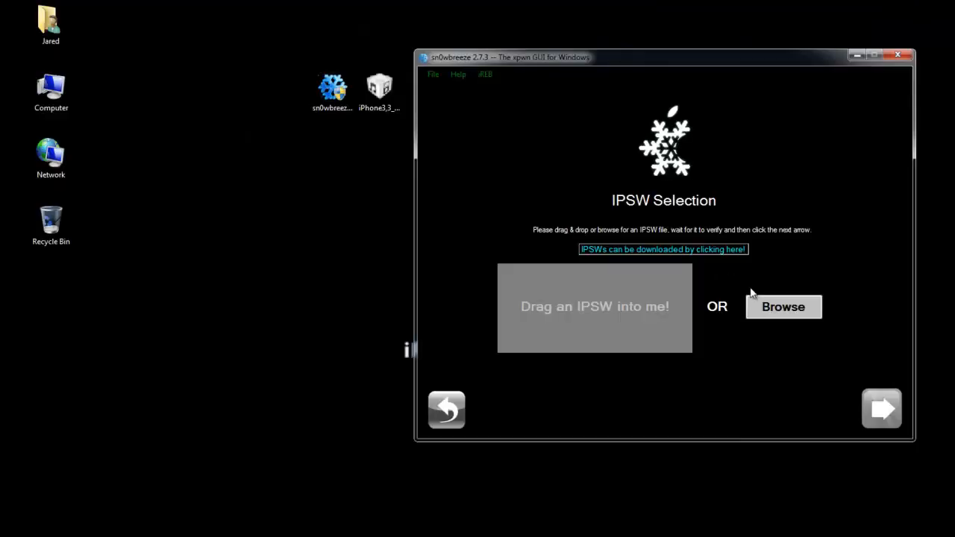
left_click(782, 307)
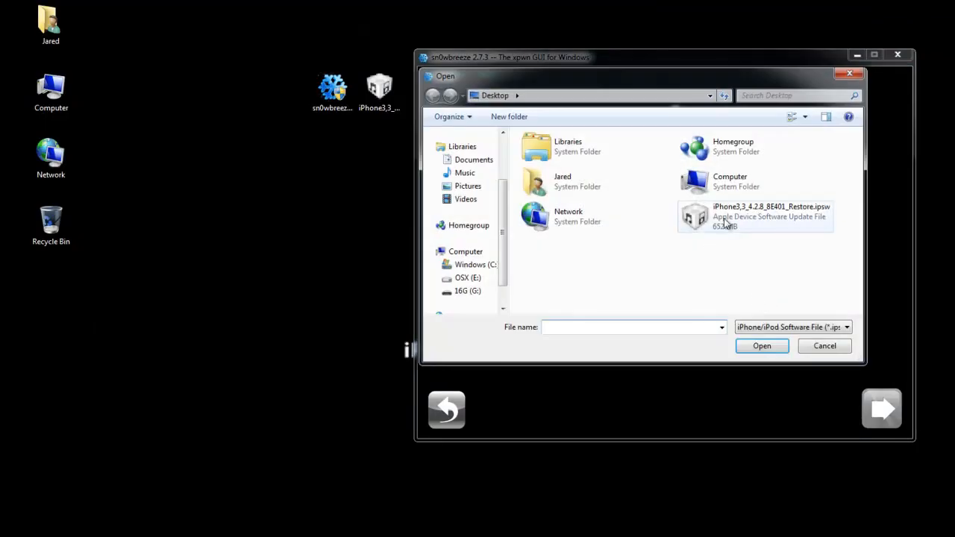
left_click(754, 217)
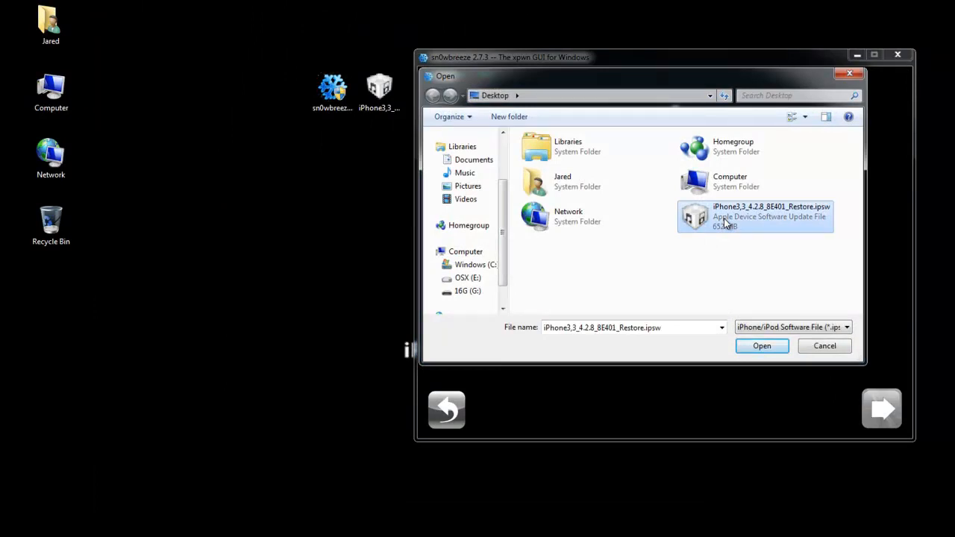
left_click(762, 345)
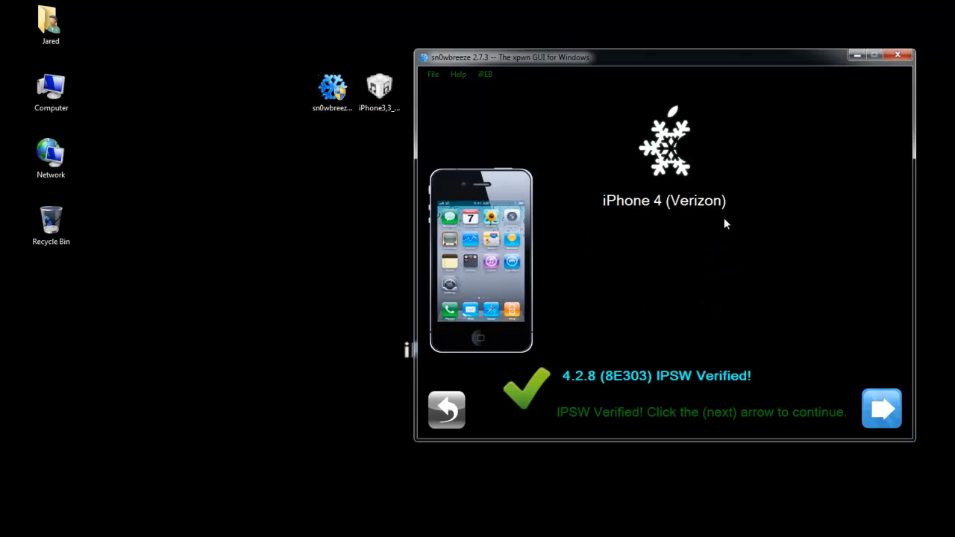
mouse_move(569, 385)
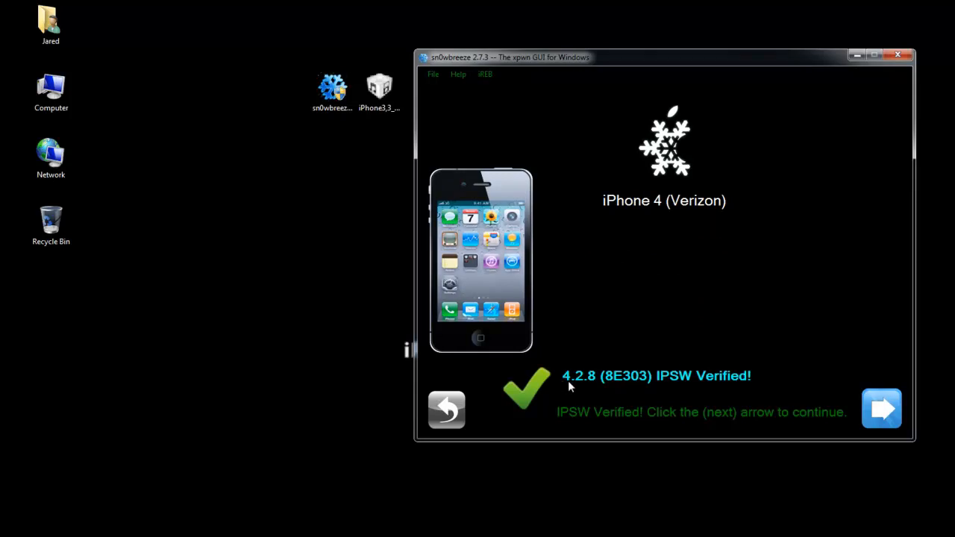
mouse_move(721, 220)
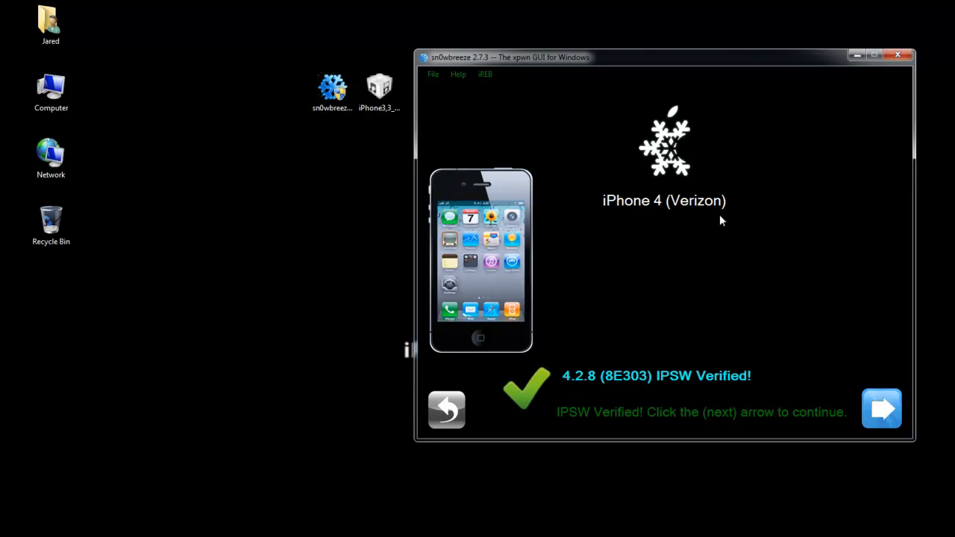
Select Expert Mode and proceed to the iPhone 4 -- 4.2.8 customization menu
left_click(880, 409)
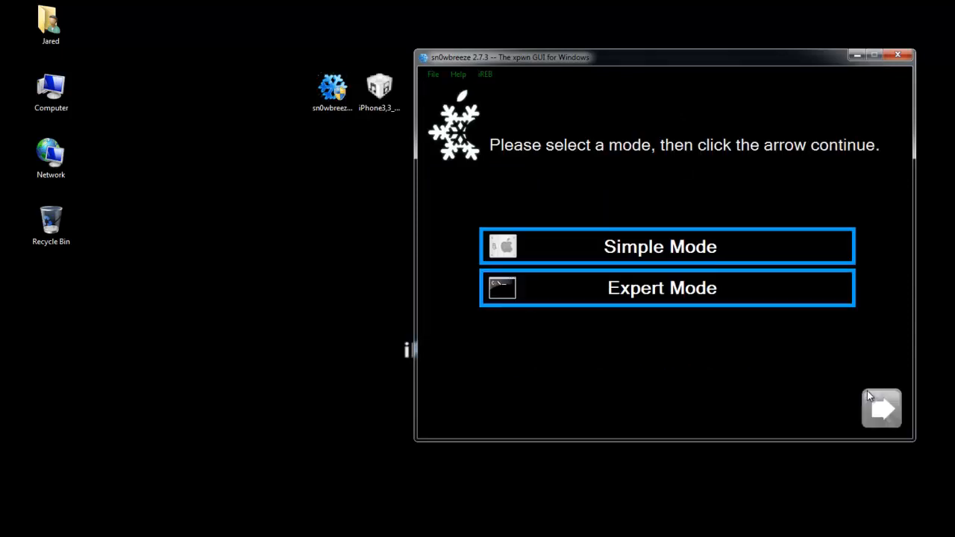
mouse_move(694, 342)
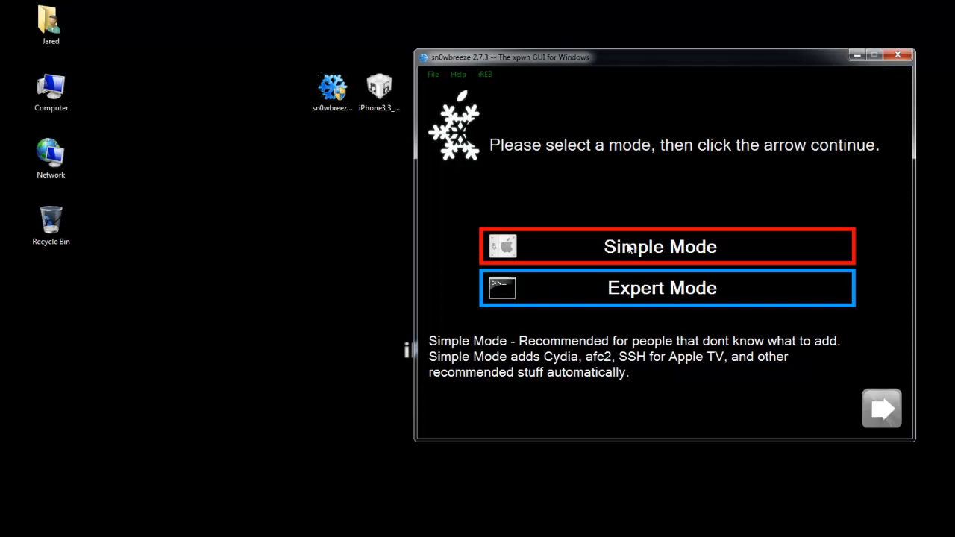
left_click(661, 288)
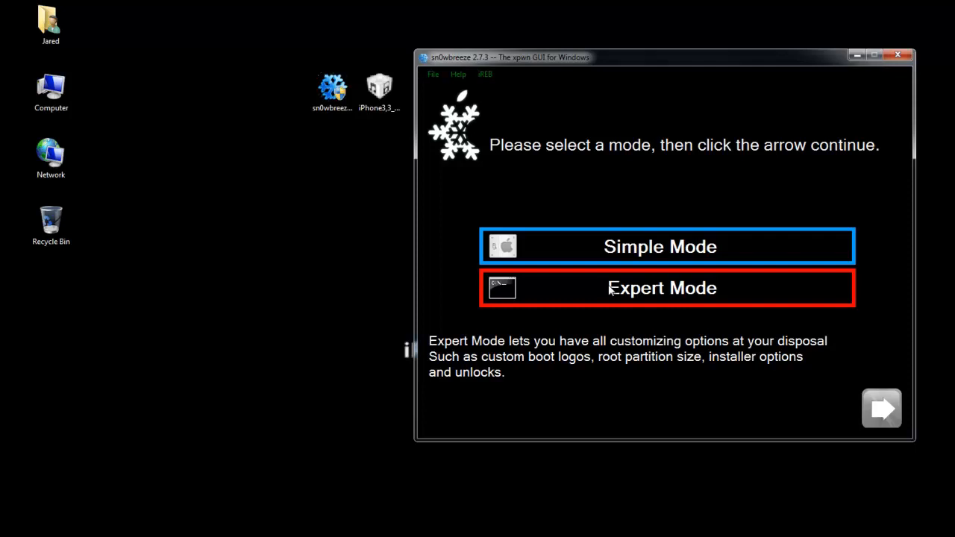
left_click(666, 288)
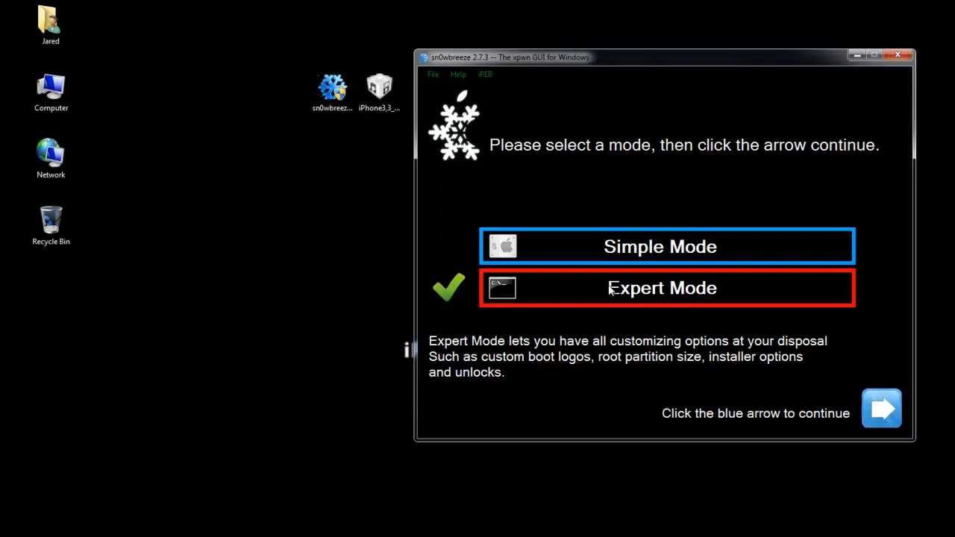
left_click(880, 408)
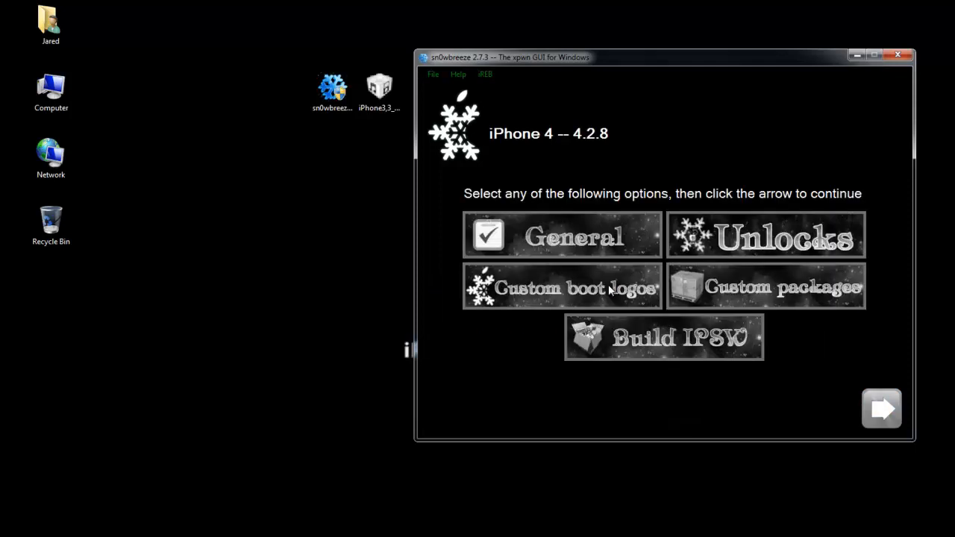
mouse_move(674, 250)
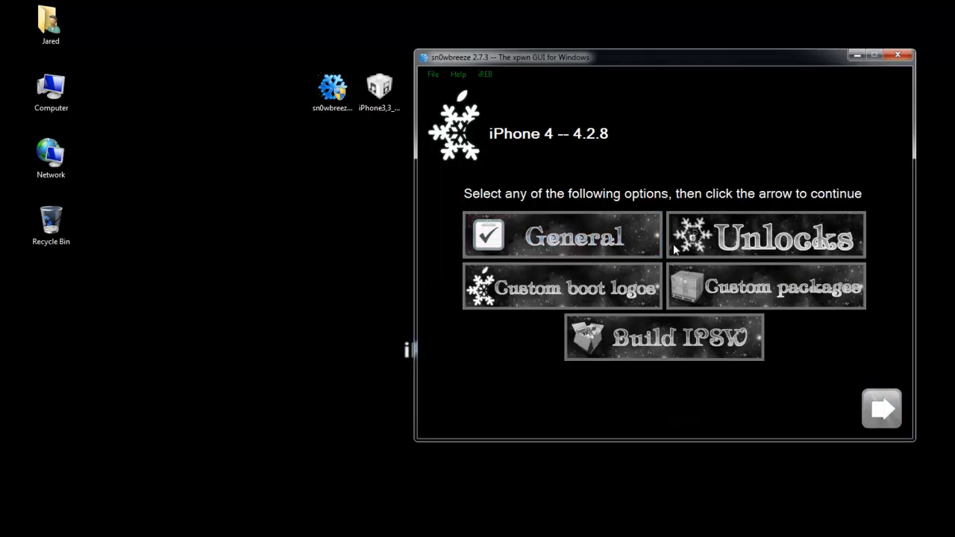
mouse_move(702, 234)
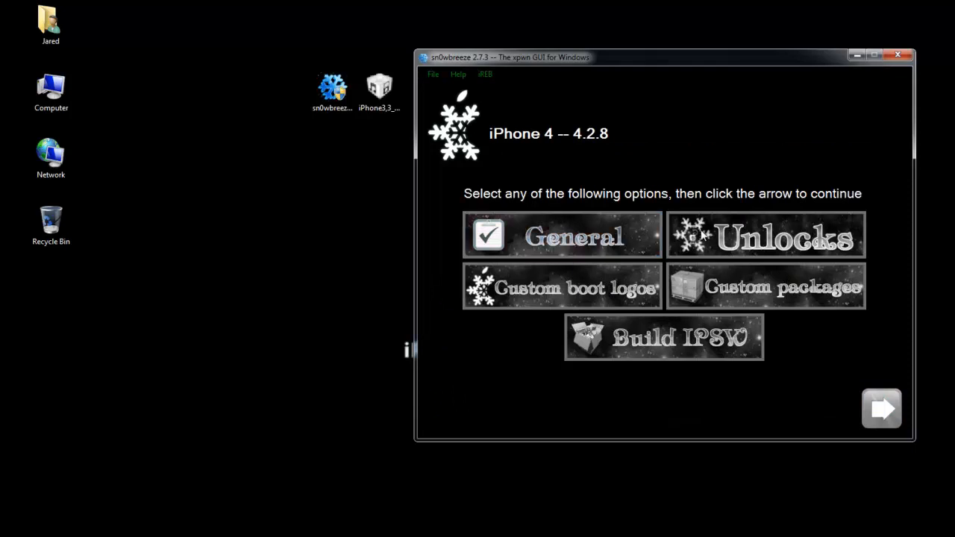
Keep the default General options with Animated Logo Capability on, then choose Build IPSW
left_click(562, 234)
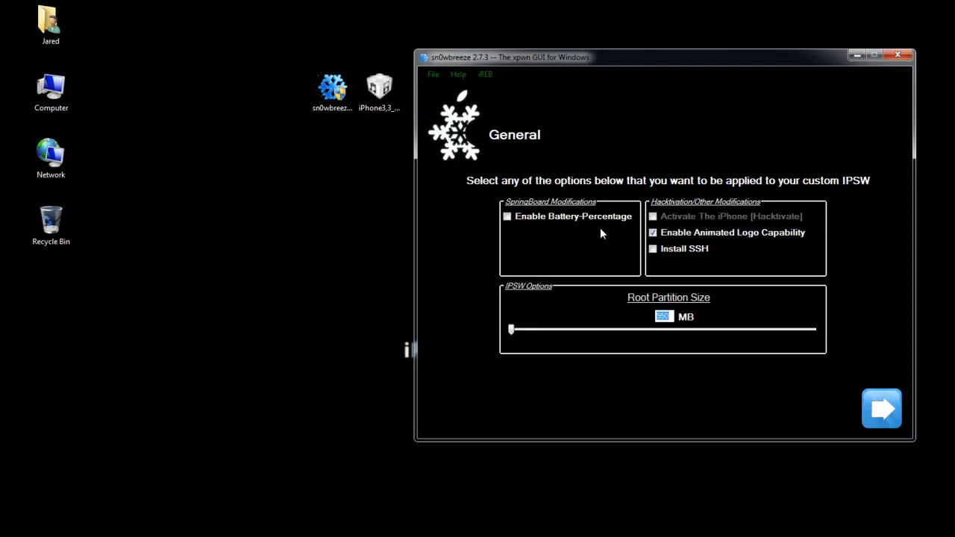
mouse_move(772, 223)
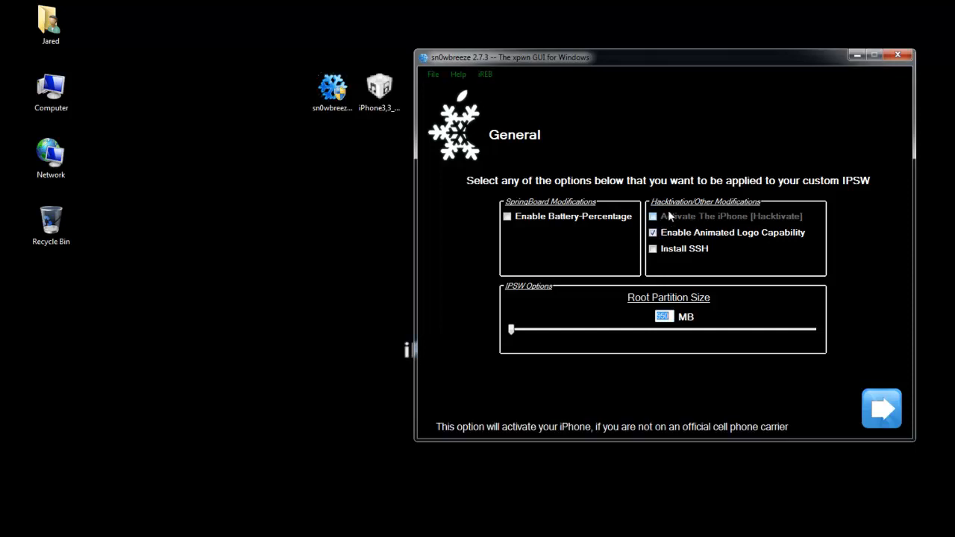
mouse_move(659, 220)
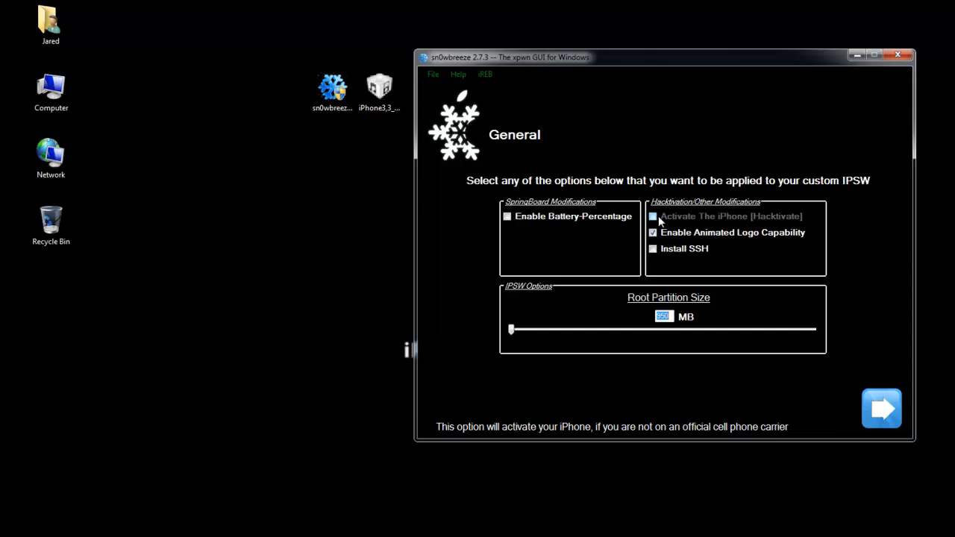
mouse_move(881, 408)
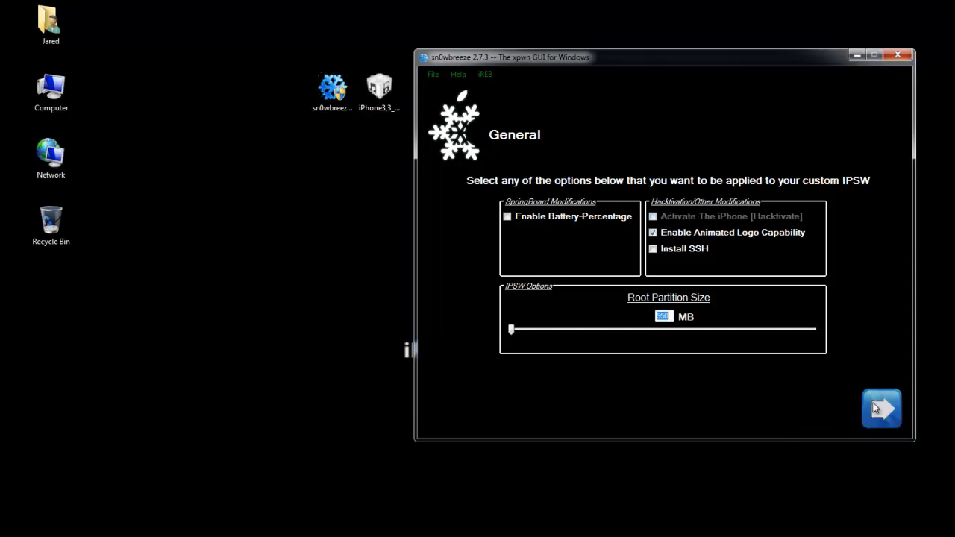
left_click(881, 408)
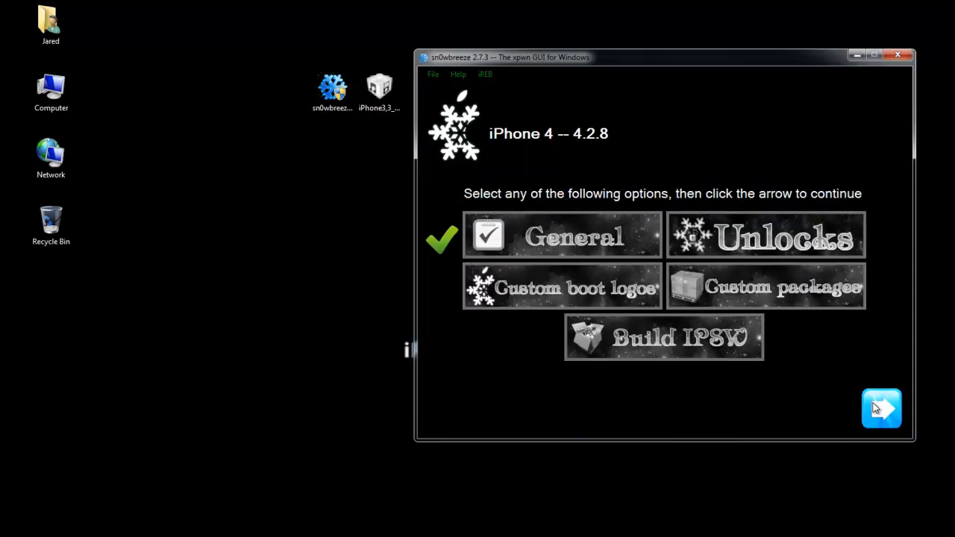
left_click(662, 337)
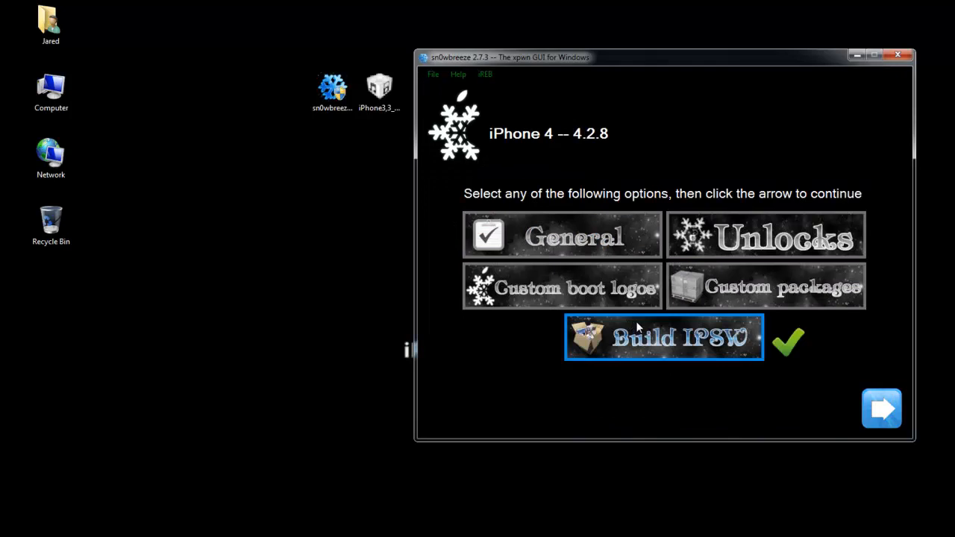
Build the custom IPSW onto the desktop and acknowledge the Done! message
left_click(881, 408)
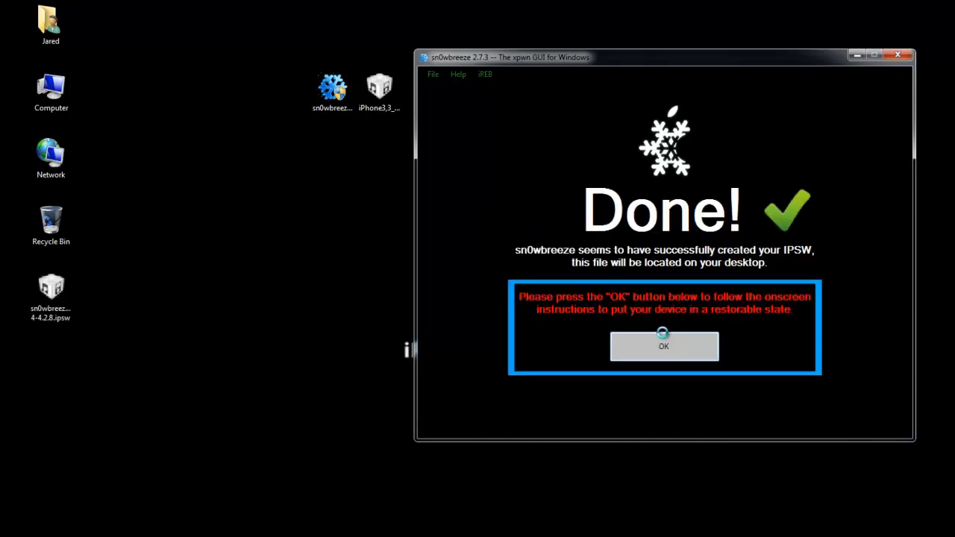
left_click(663, 346)
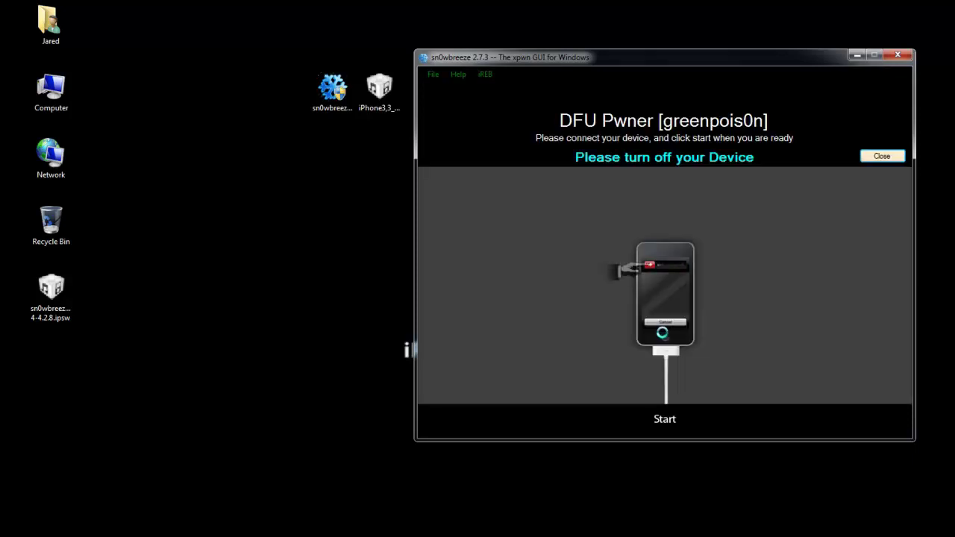
Select the new sn0wbreeze IPSW on the desktop and close the DFU Pwner window
left_click(50, 296)
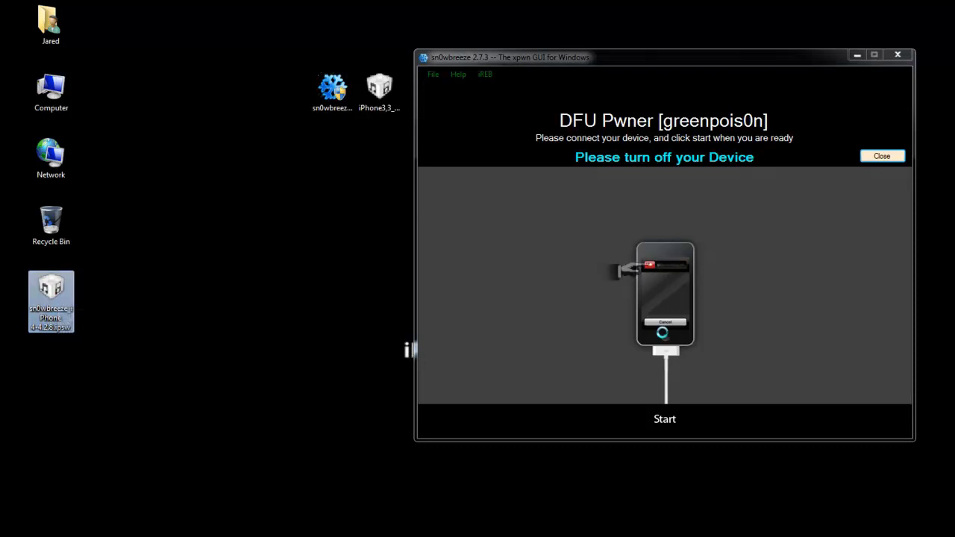
mouse_move(51, 299)
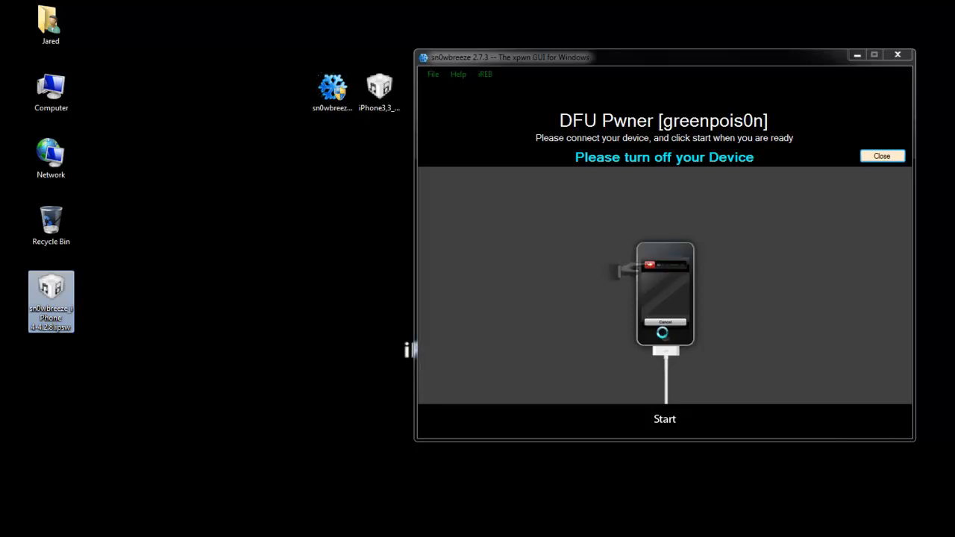
left_click(881, 155)
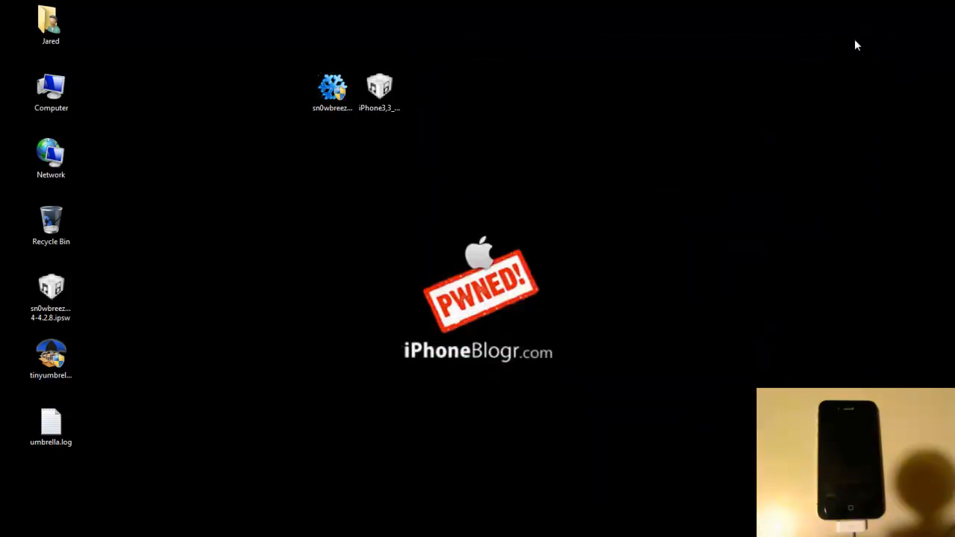
mouse_move(604, 534)
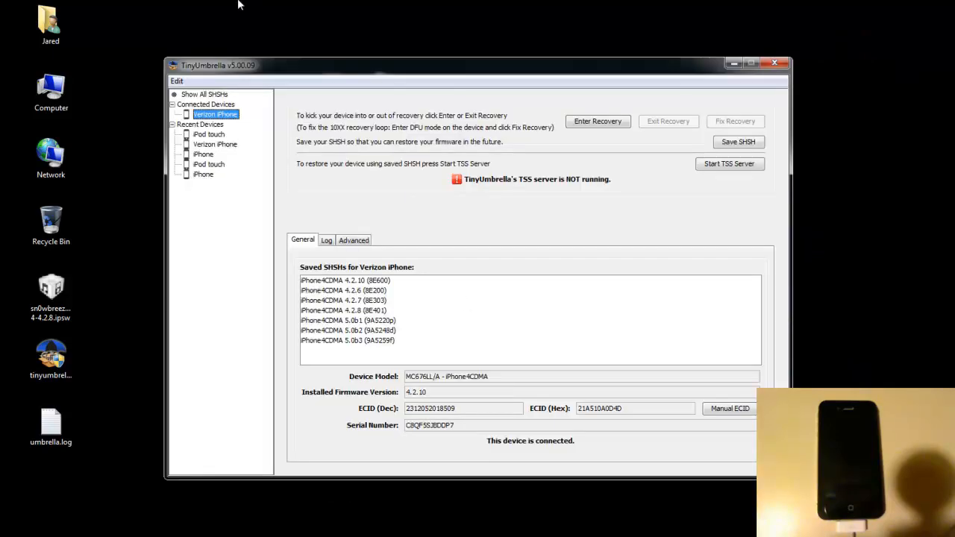
mouse_move(291, 104)
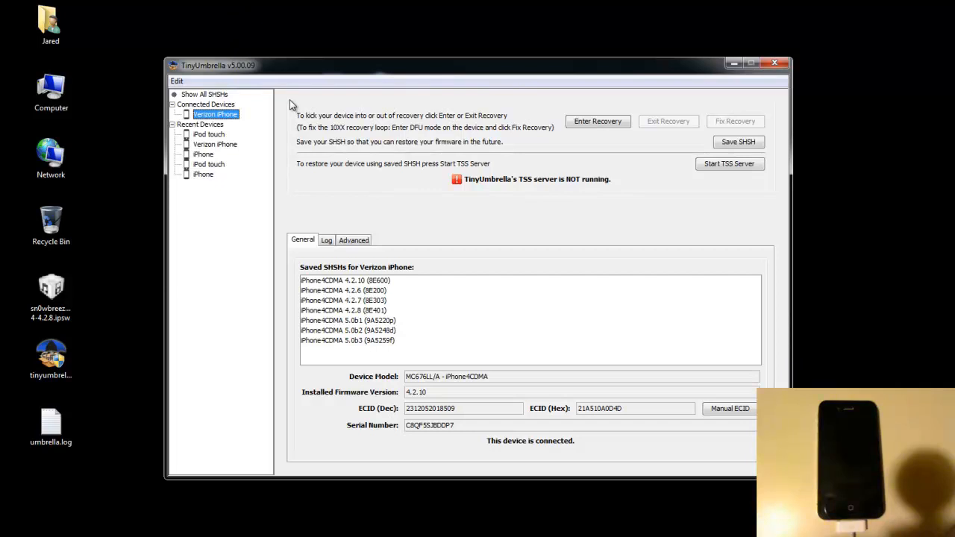
mouse_move(256, 162)
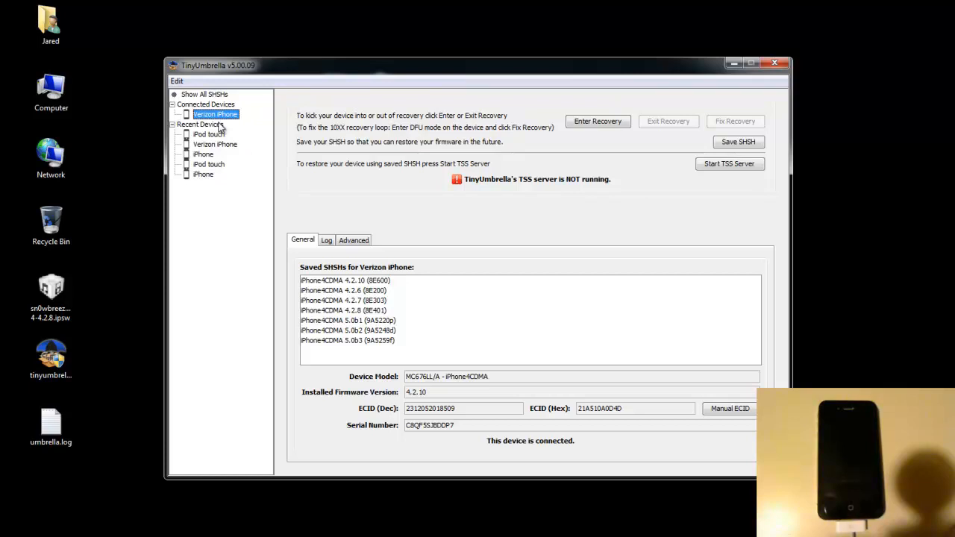
mouse_move(265, 164)
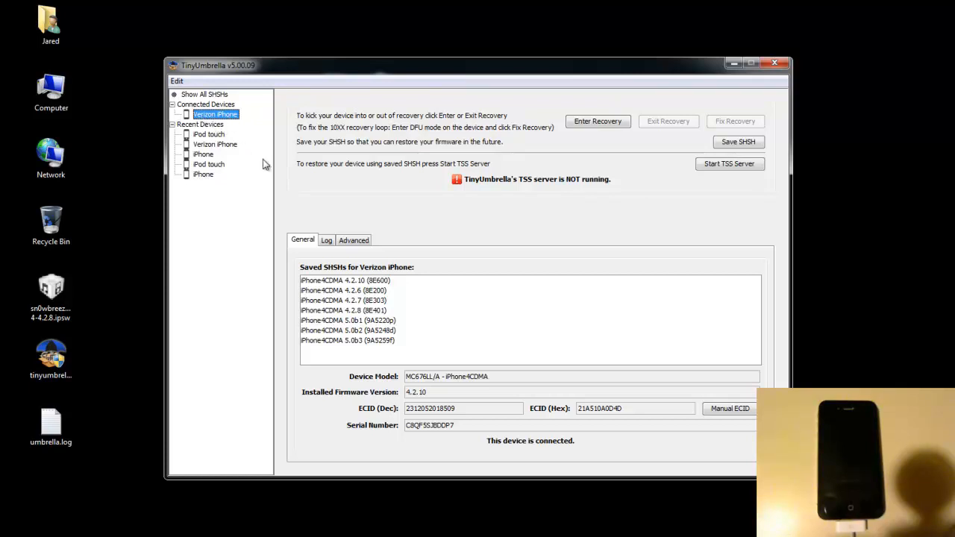
Choose the iPhone4CDMA 4.2.8 (8E401) SHSH and start TinyUmbrella's TSS server
left_click(343, 310)
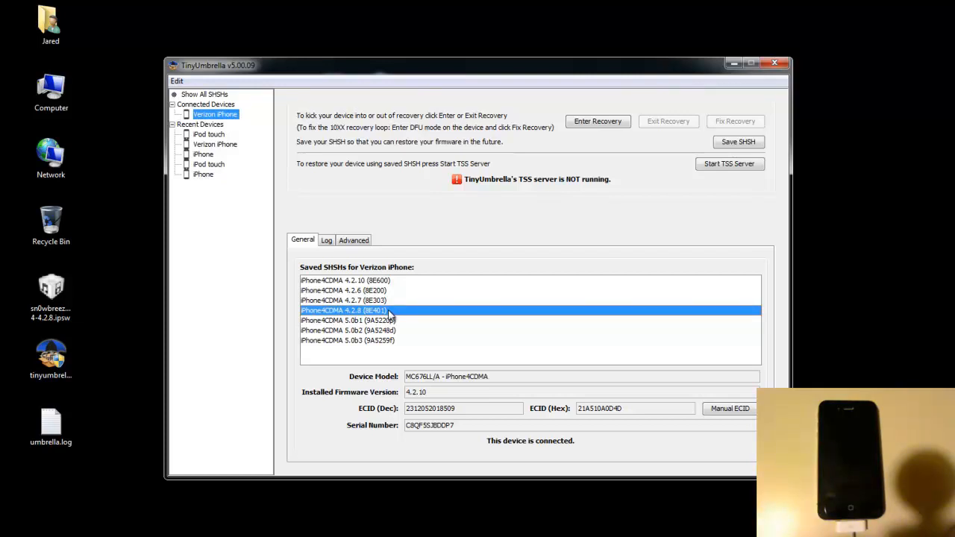
mouse_move(364, 316)
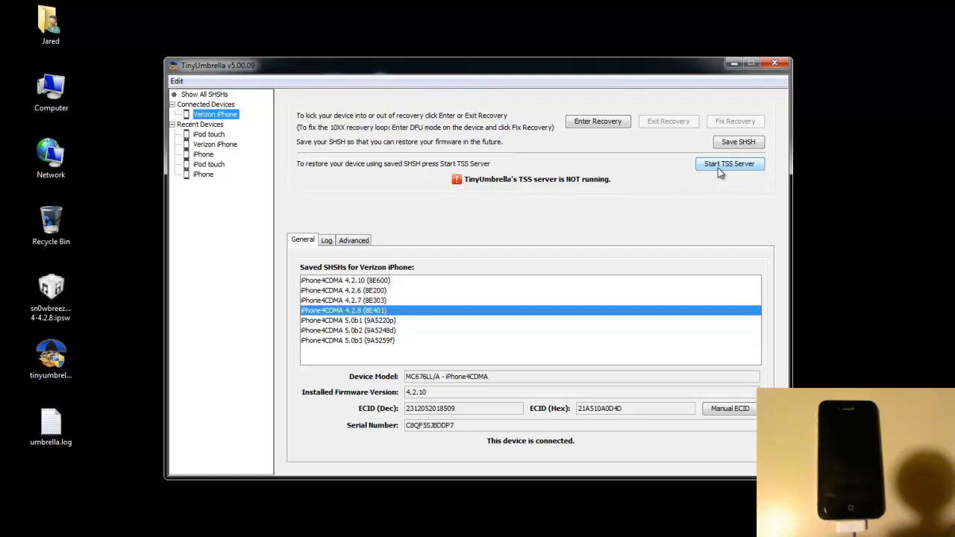
left_click(728, 163)
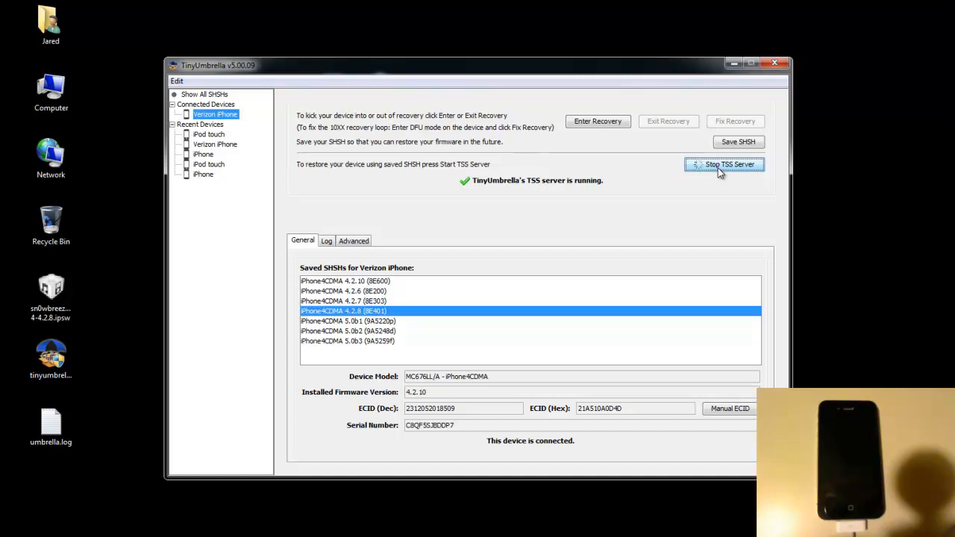
mouse_move(702, 177)
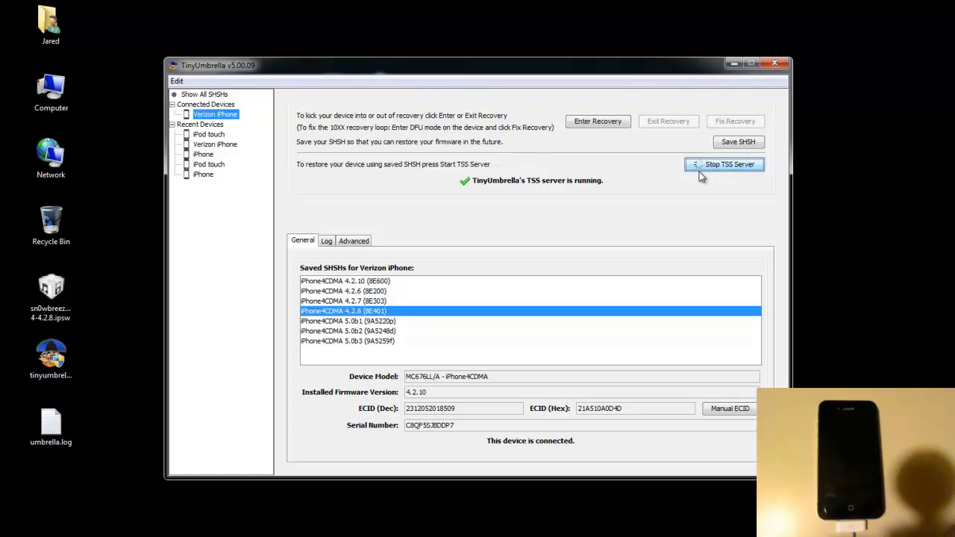
mouse_move(699, 166)
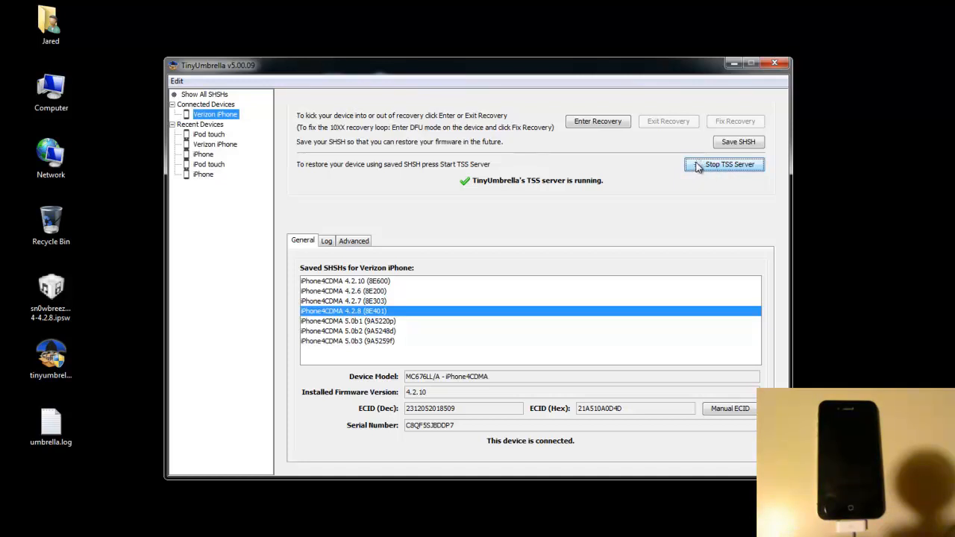
mouse_move(702, 178)
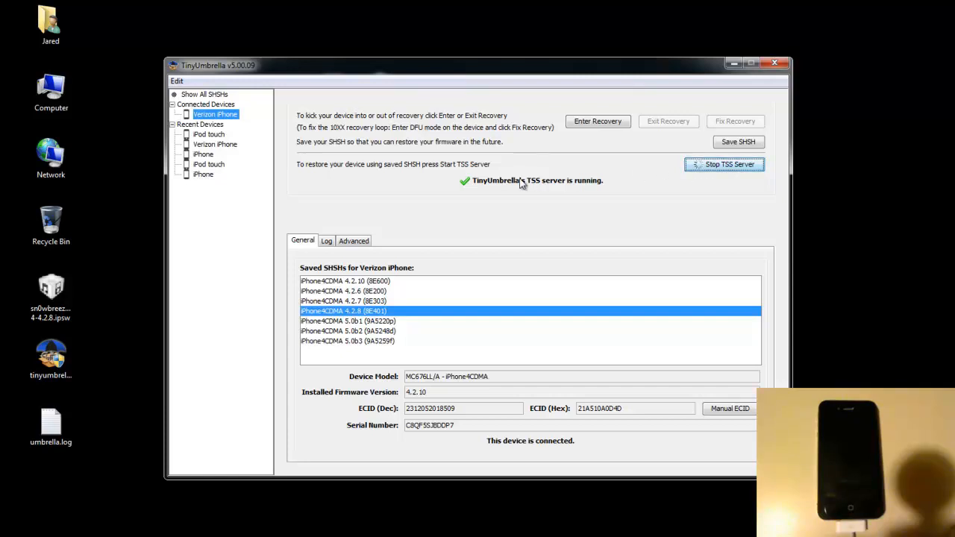
mouse_move(593, 193)
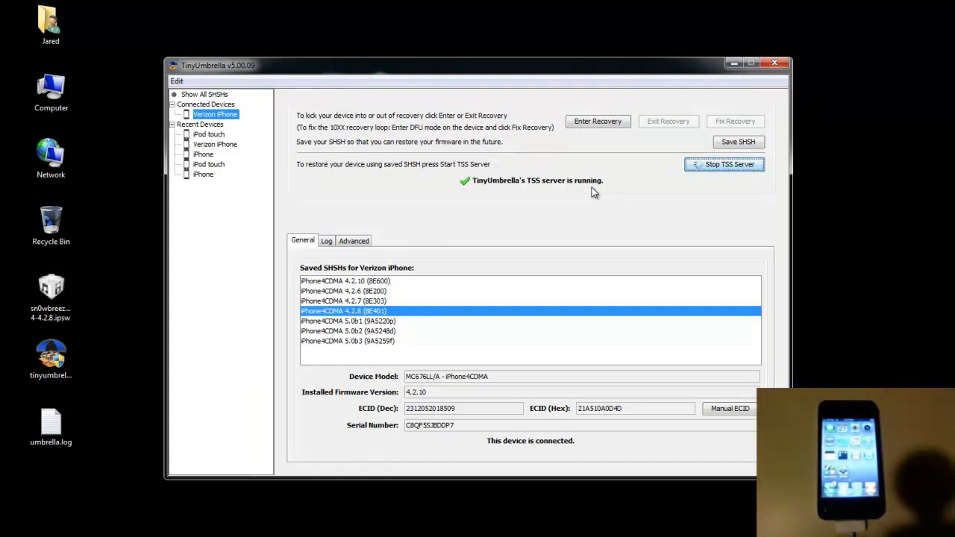
mouse_move(550, 433)
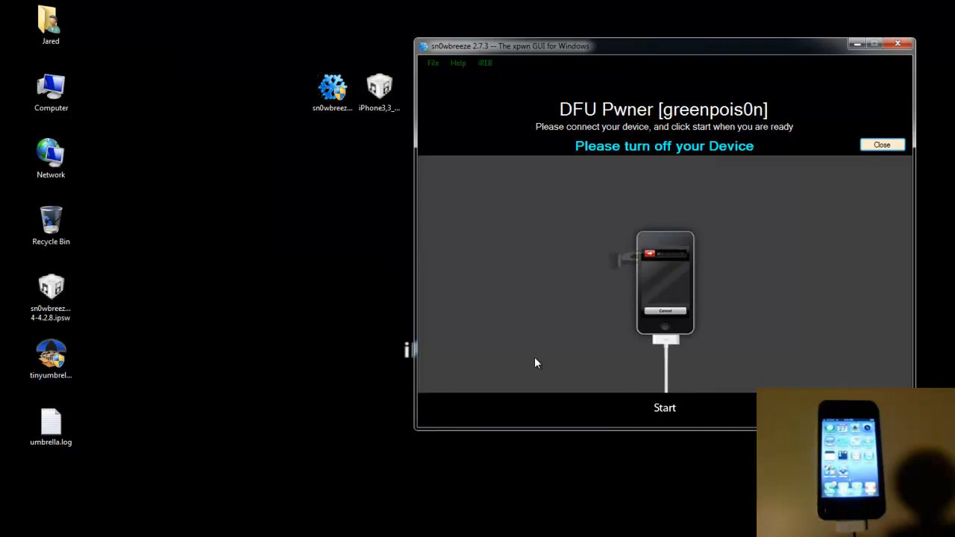
mouse_move(604, 351)
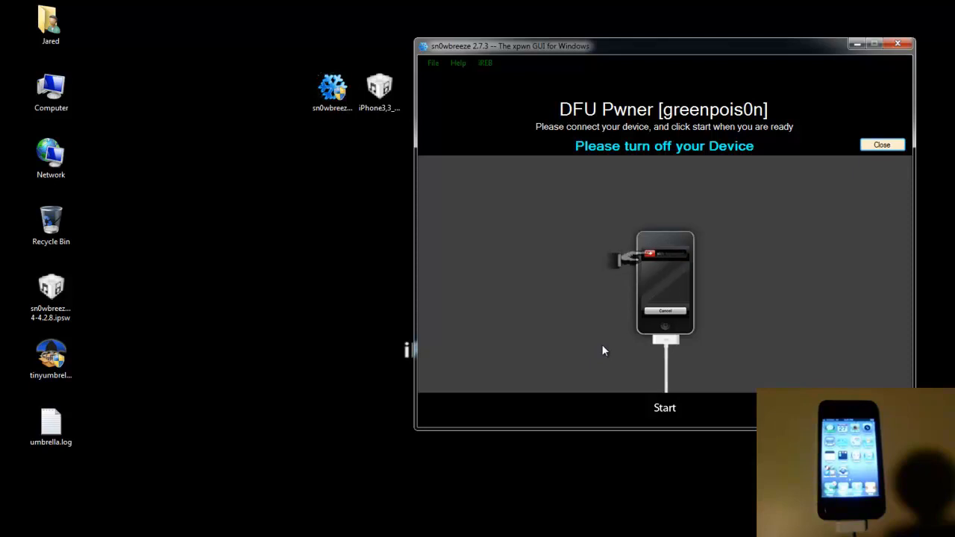
mouse_move(631, 332)
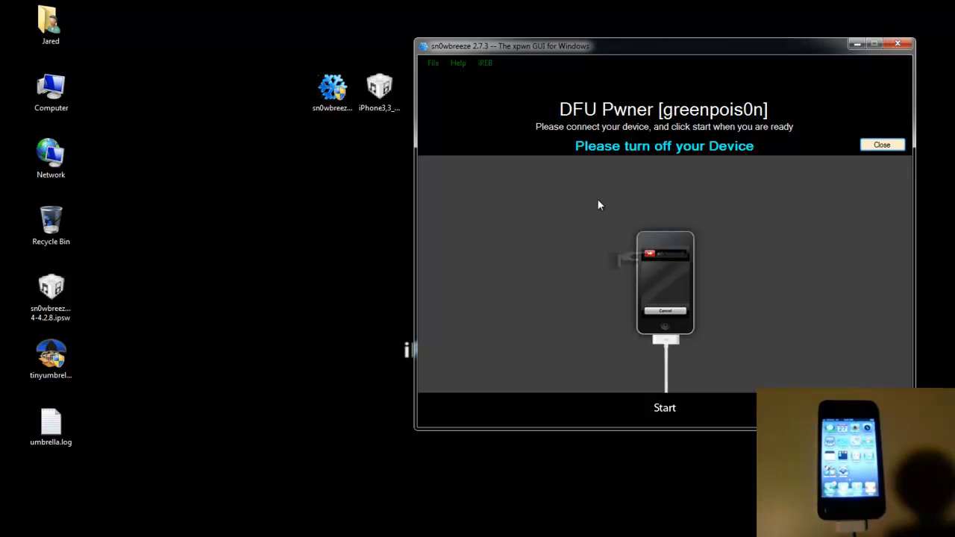
mouse_move(589, 153)
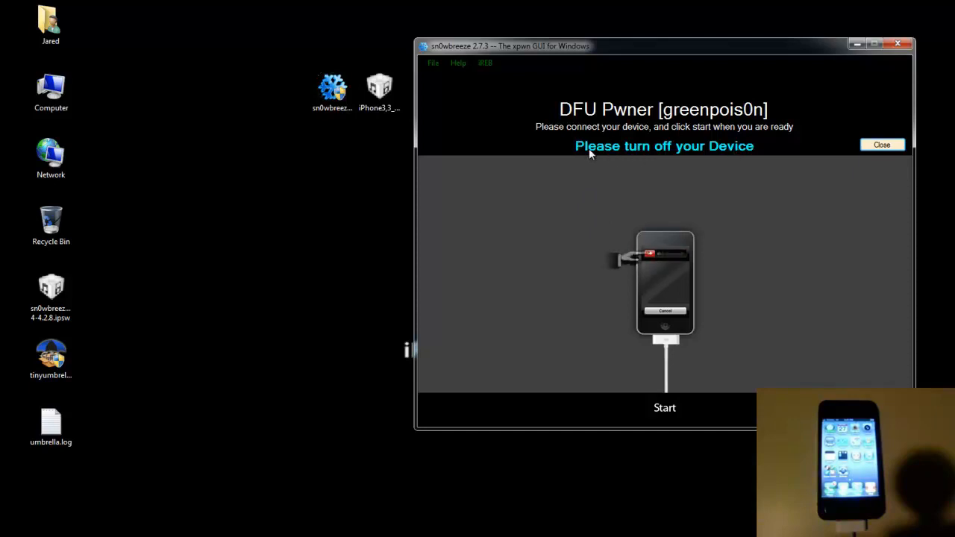
mouse_move(746, 155)
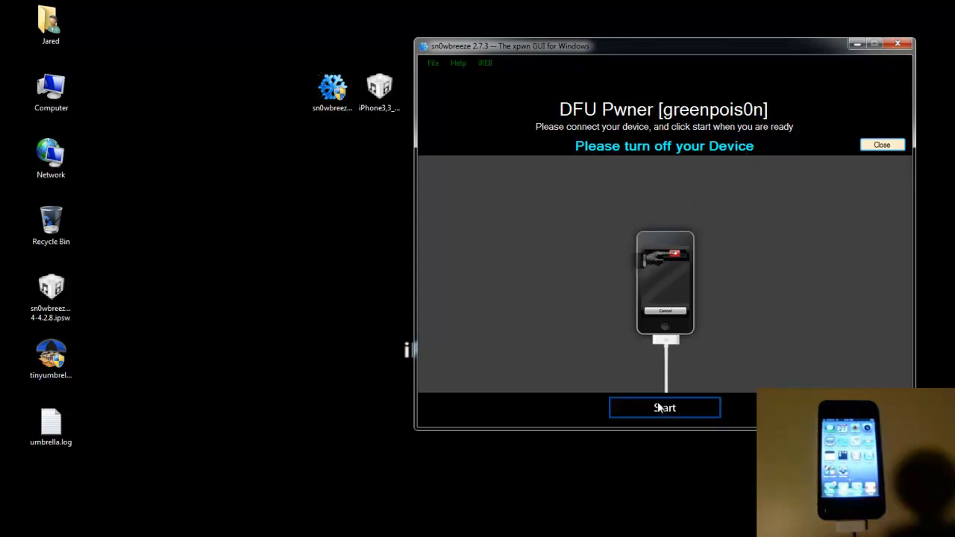
Pwn the iPhone into DFU mode and dismiss the PWNED DFU notice
left_click(663, 408)
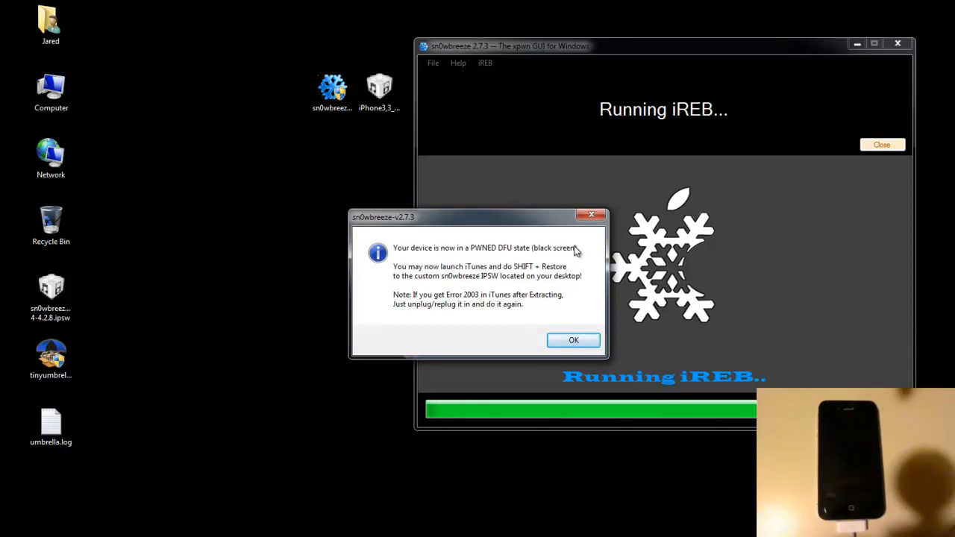
mouse_move(573, 339)
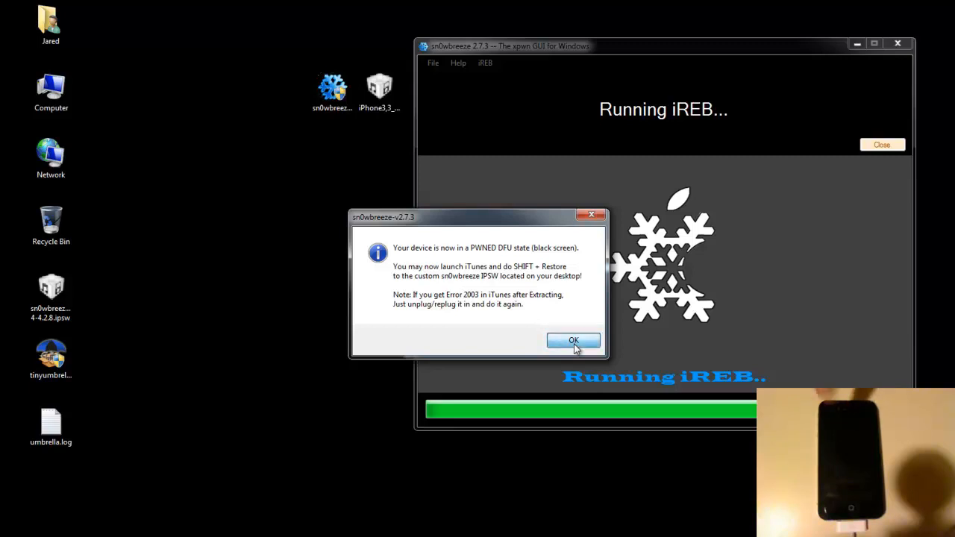
left_click(572, 340)
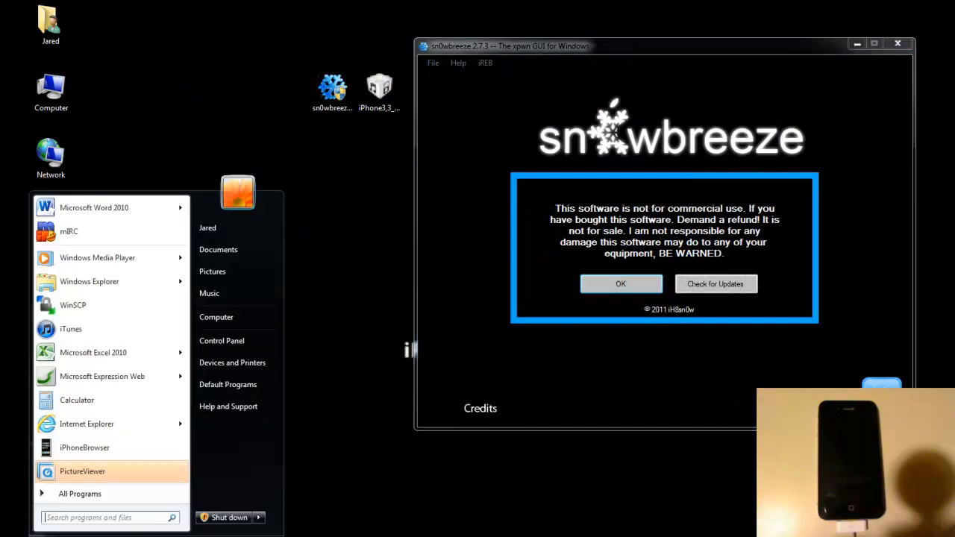
Open iTunes from Start search and dismiss the recovery-mode iPhone alert
type("itunes")
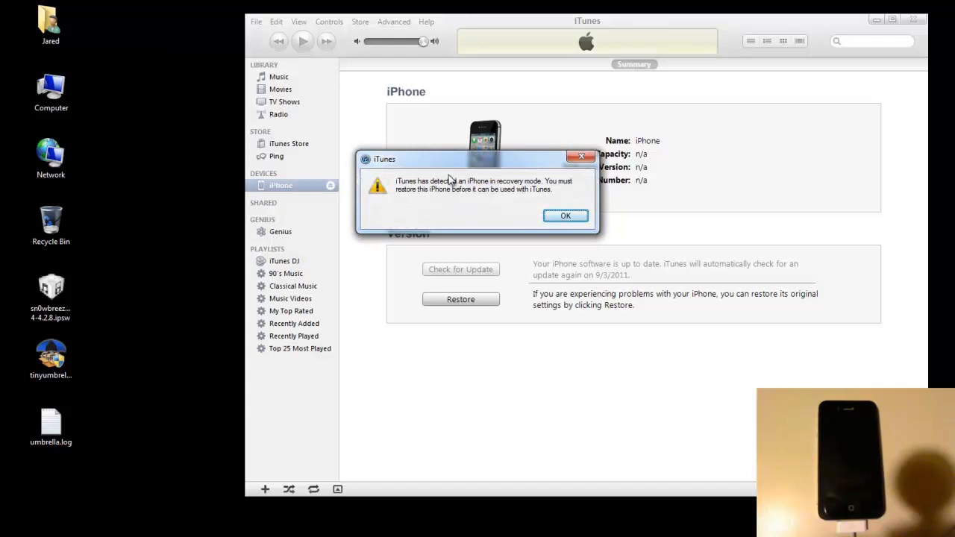
mouse_move(515, 194)
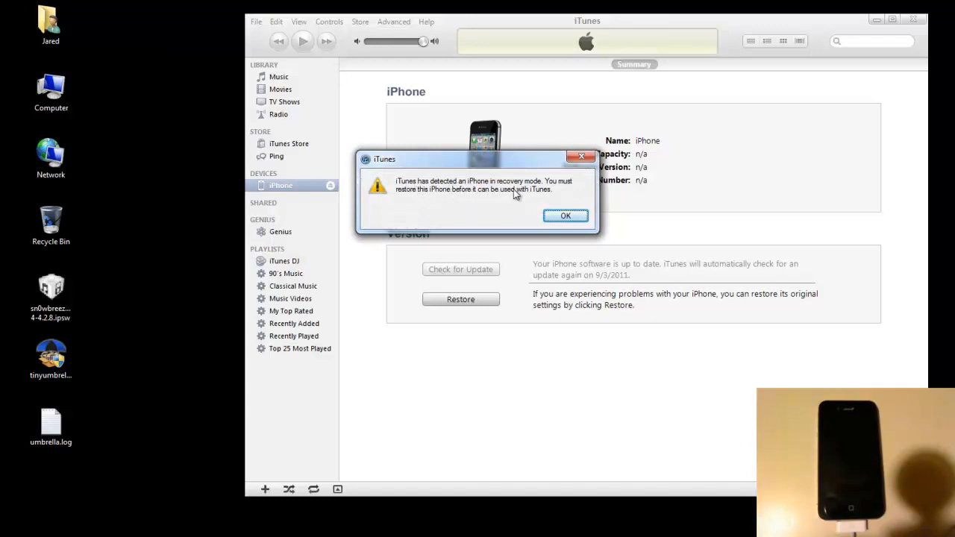
mouse_move(565, 214)
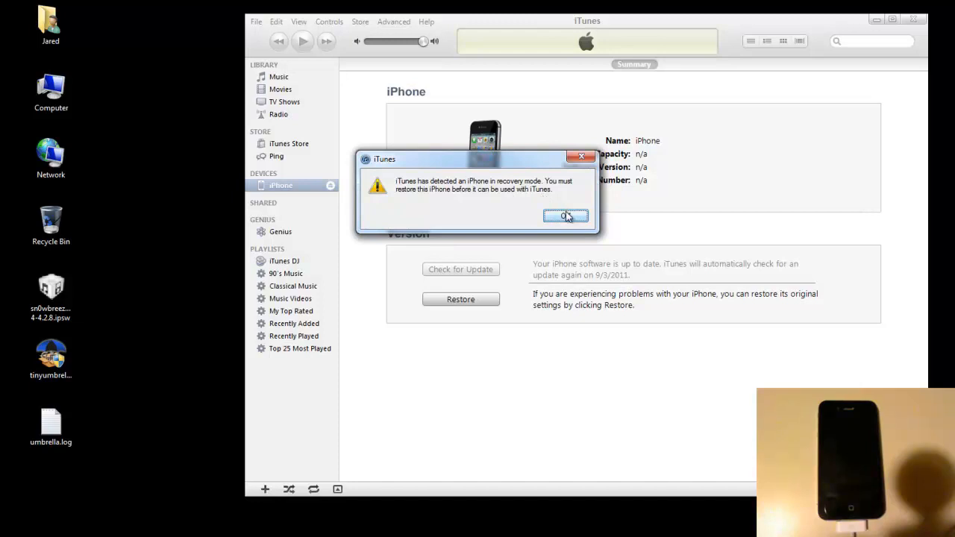
left_click(565, 216)
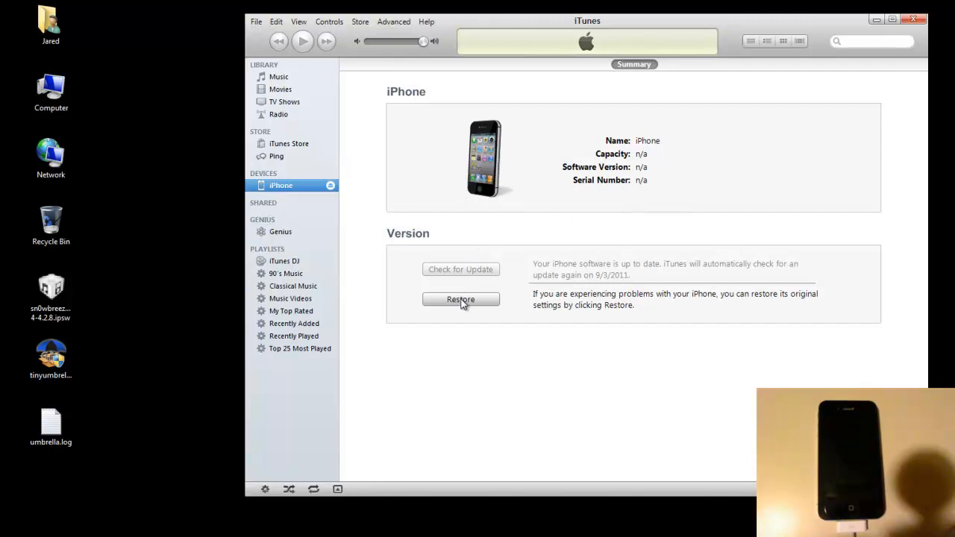
Restore the iPhone with sn0wbreeze_iPhone 4-4.2.8.ipsw from the Desktop, confirming the erase
left_click(460, 299)
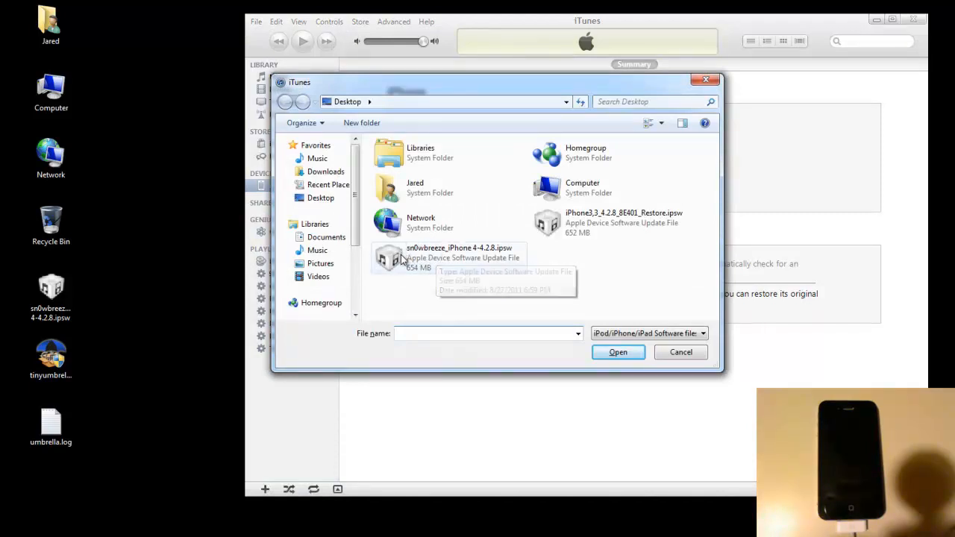
mouse_move(407, 258)
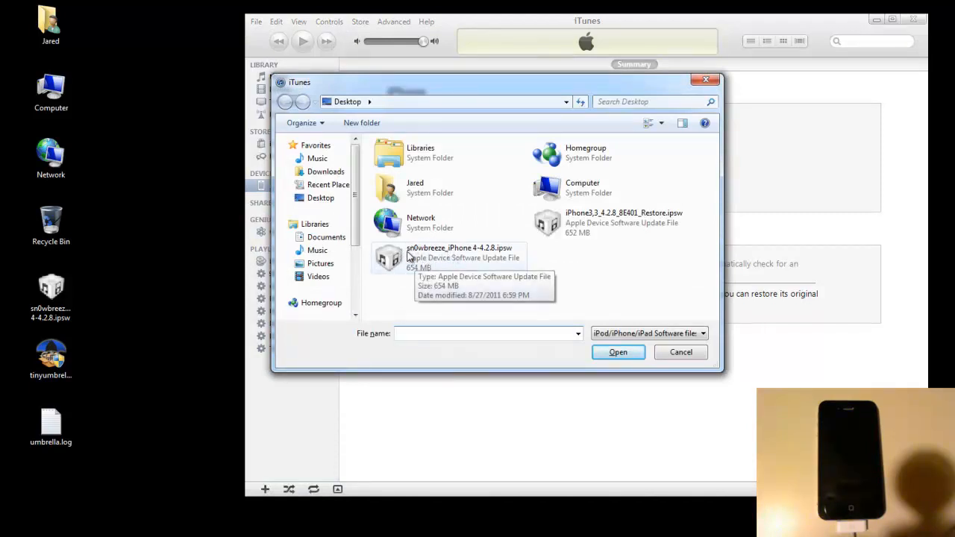
mouse_move(608, 222)
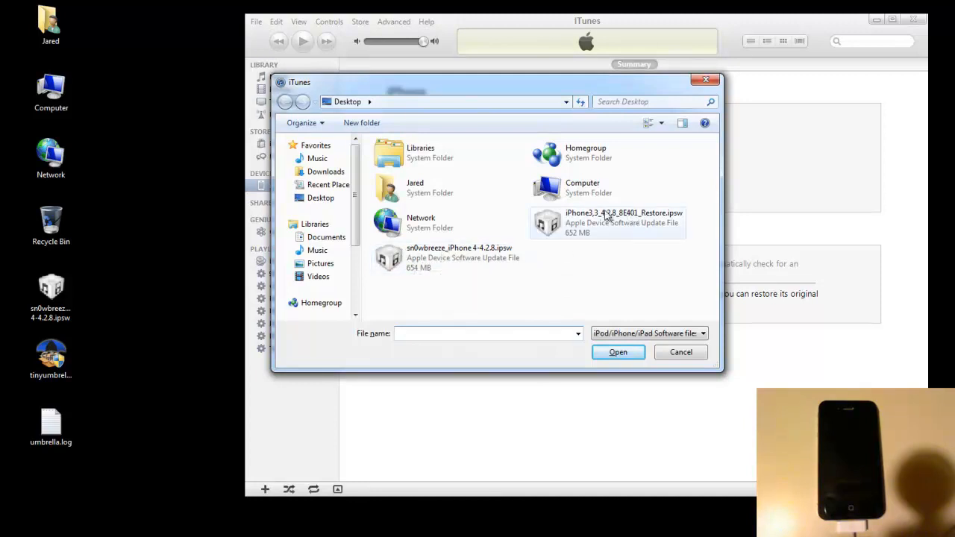
mouse_move(606, 222)
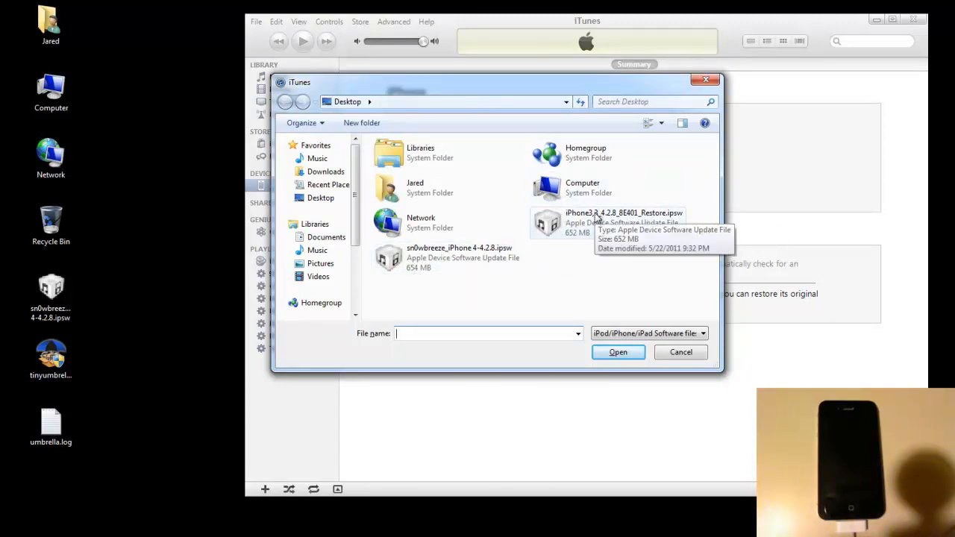
mouse_move(466, 258)
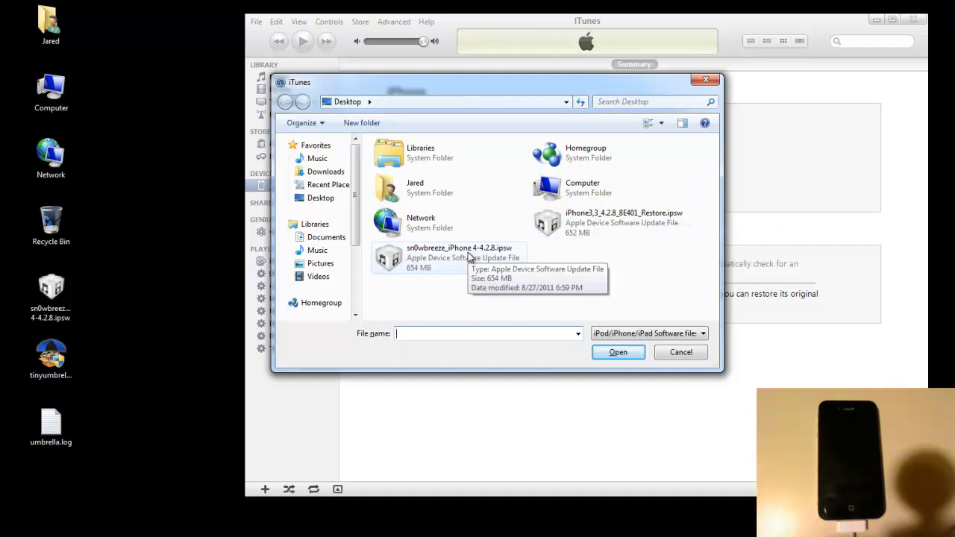
mouse_move(444, 259)
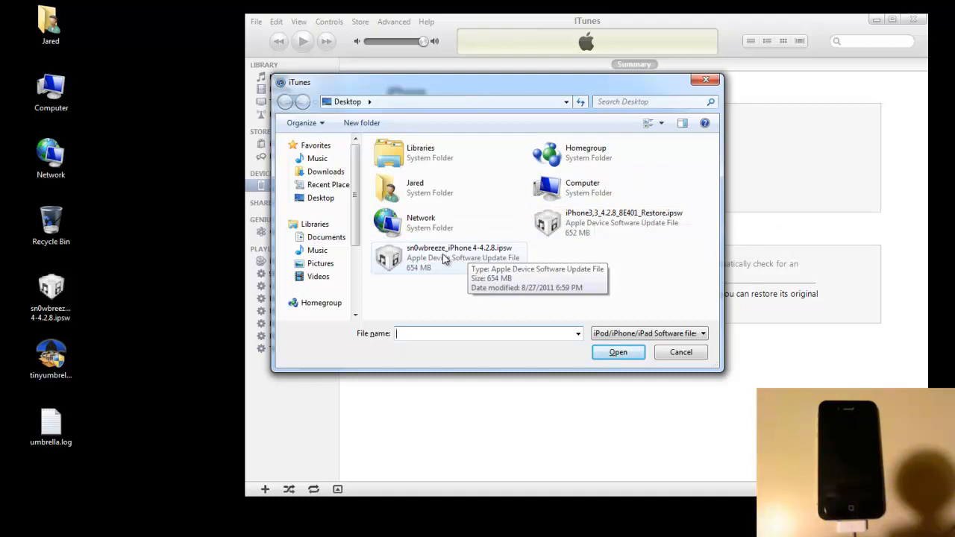
left_click(617, 351)
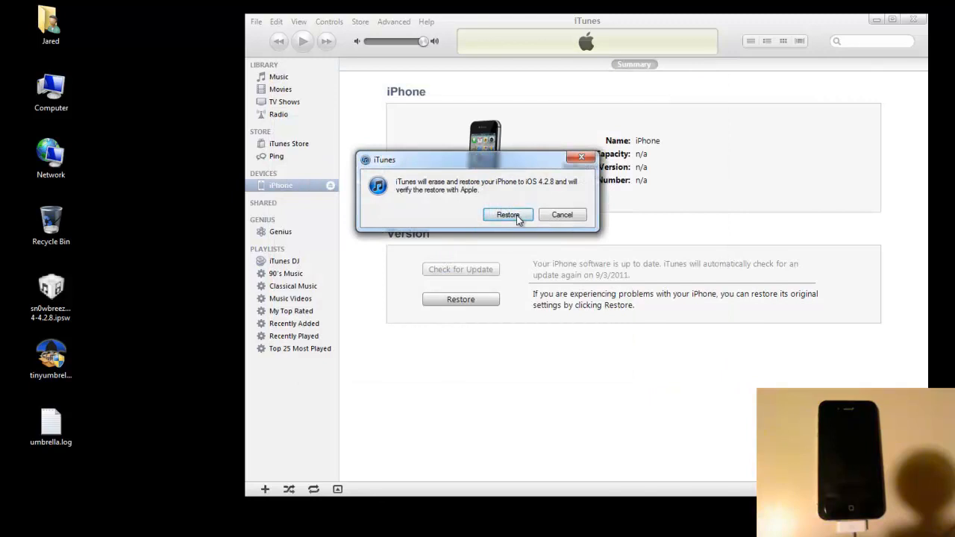
left_click(508, 215)
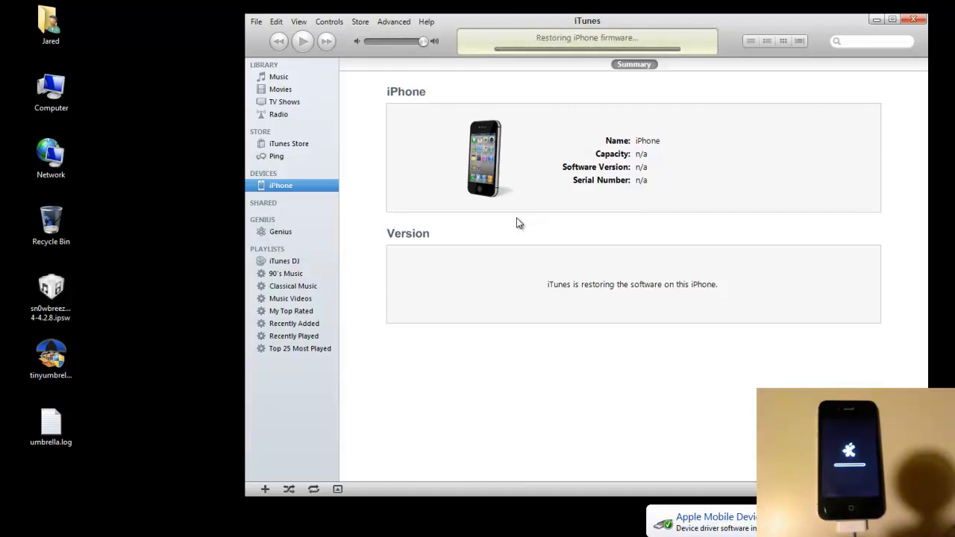
Confirm the erase and restore of the iPhone with the custom iOS 4.2.8 firmware
left_click(278, 76)
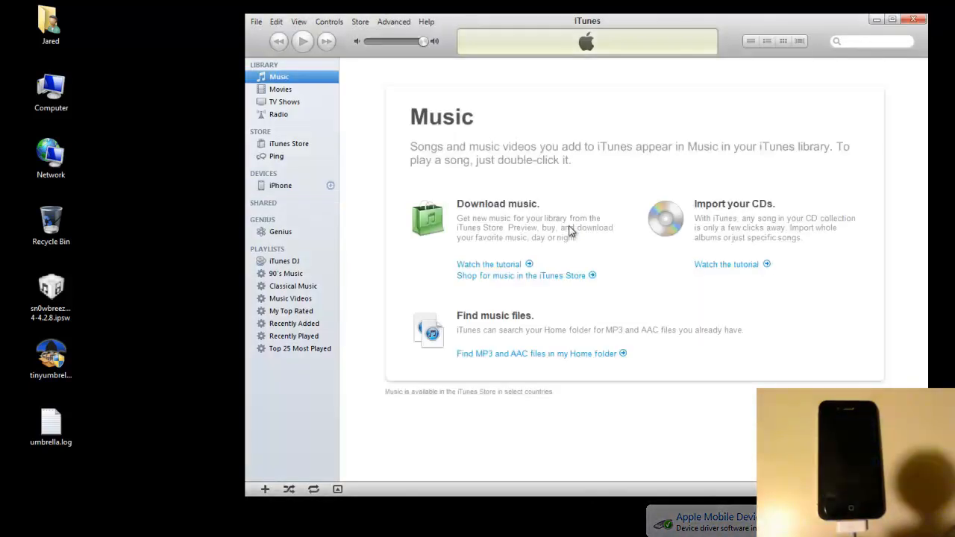
Select the restored iPhone under Devices and cancel the carrier settings update prompt
left_click(280, 185)
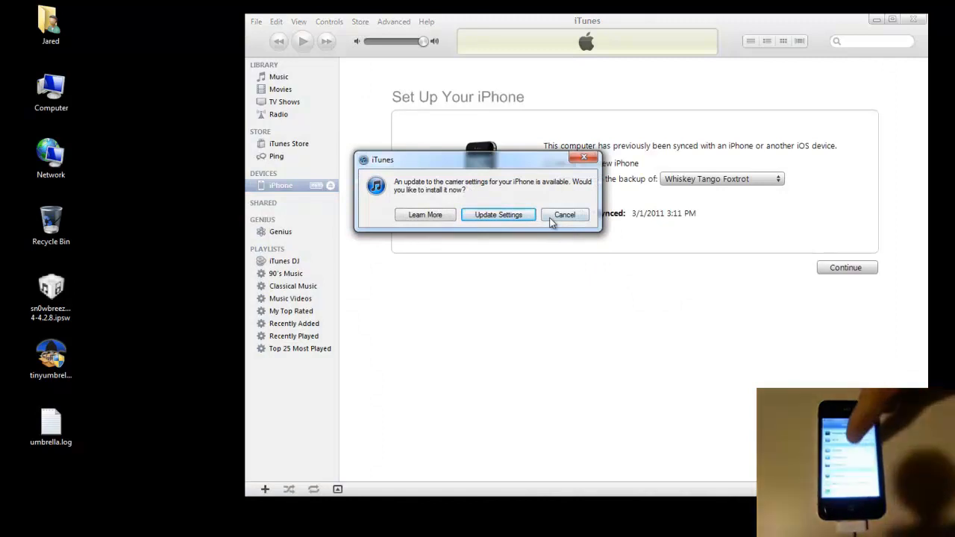
left_click(564, 214)
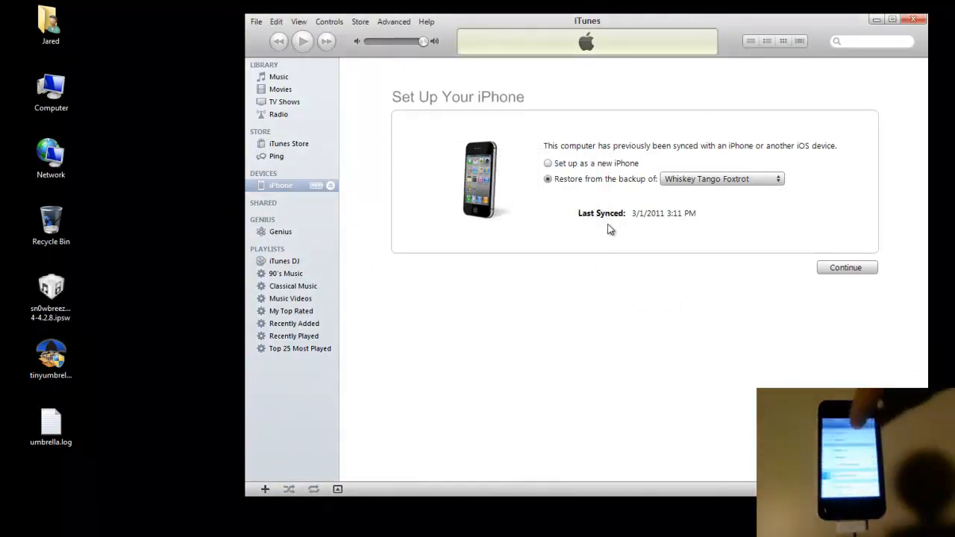